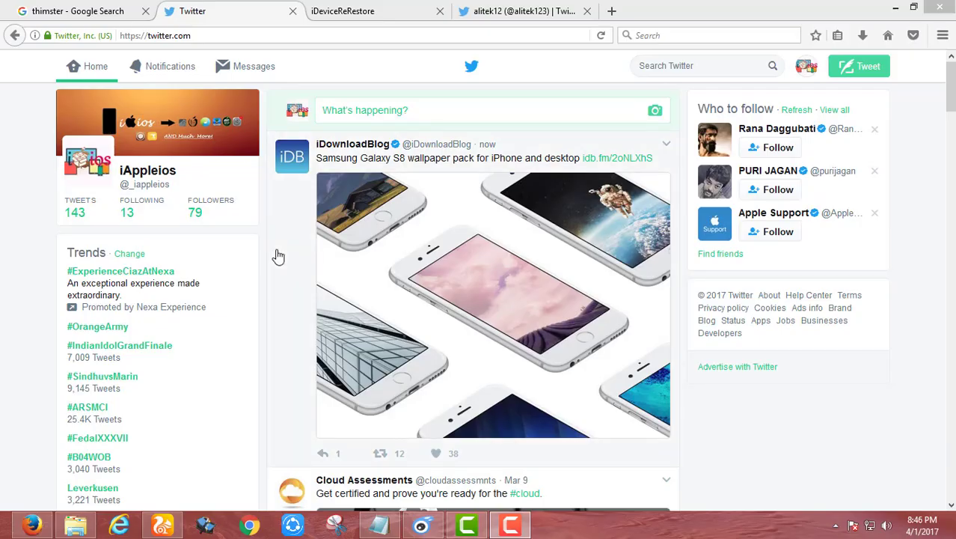
{"action": "mouse_move", "coordinate": [436, 240]}
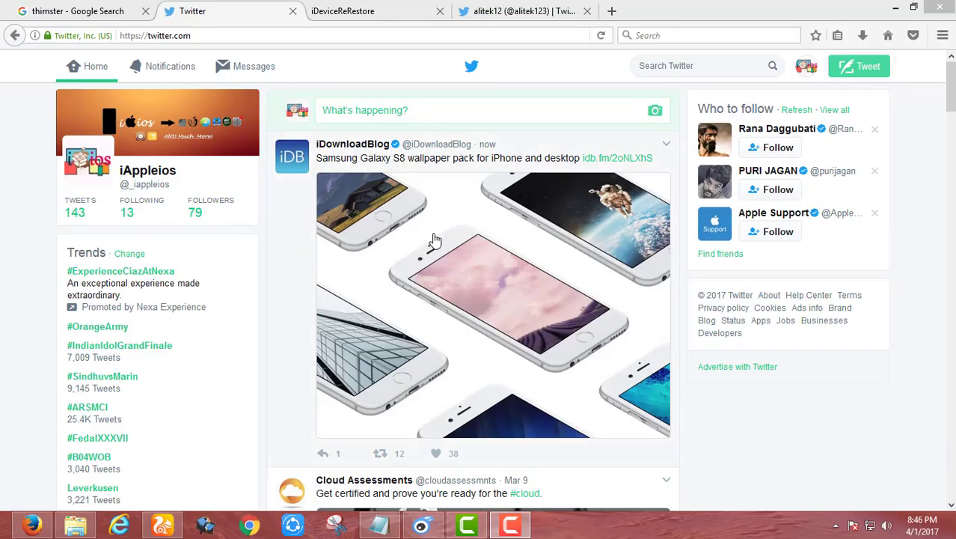
{"action": "mouse_move", "coordinate": [235, 273]}
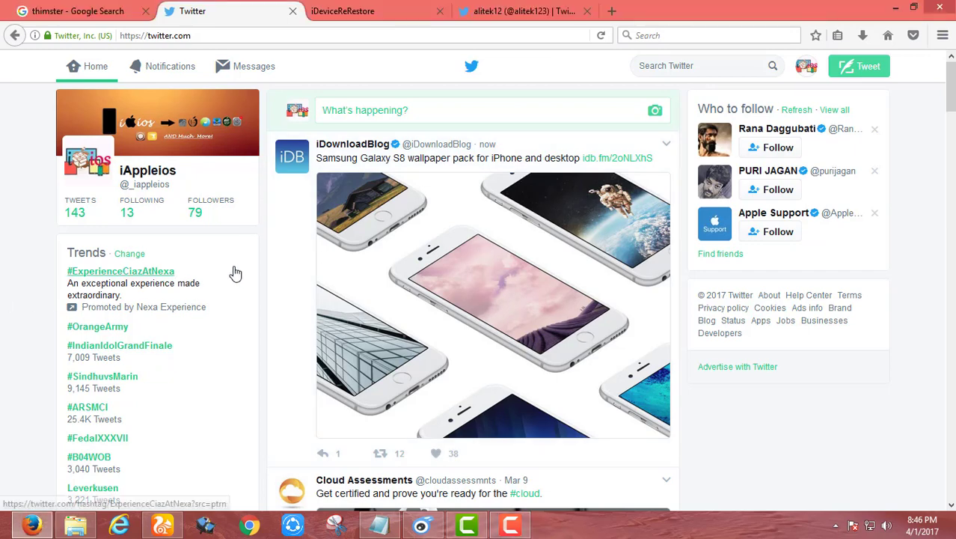
{"action": "left_click", "coordinate": [516, 10]}
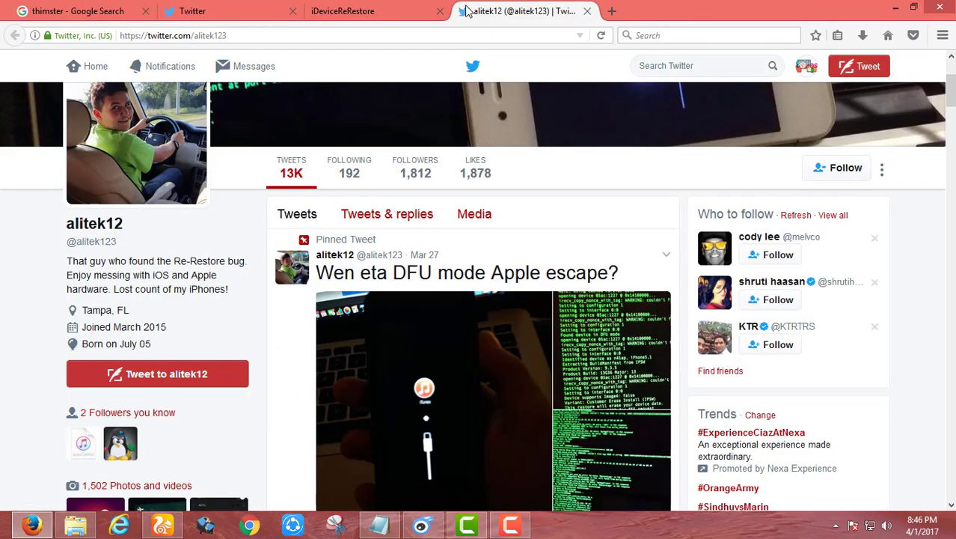
{"action": "scroll", "scroll_direction": "down", "scroll_amount": 3}
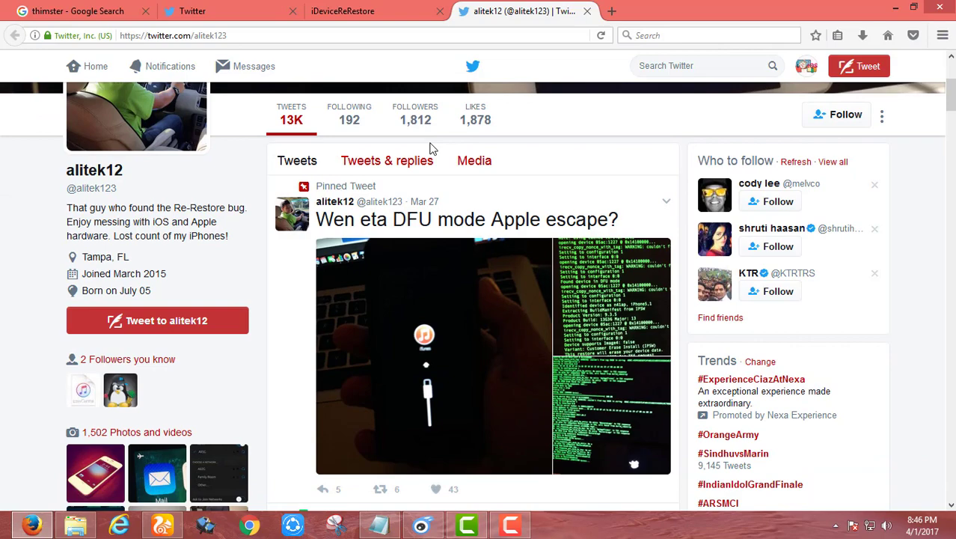
{"action": "scroll", "scroll_direction": "down", "scroll_amount": 3}
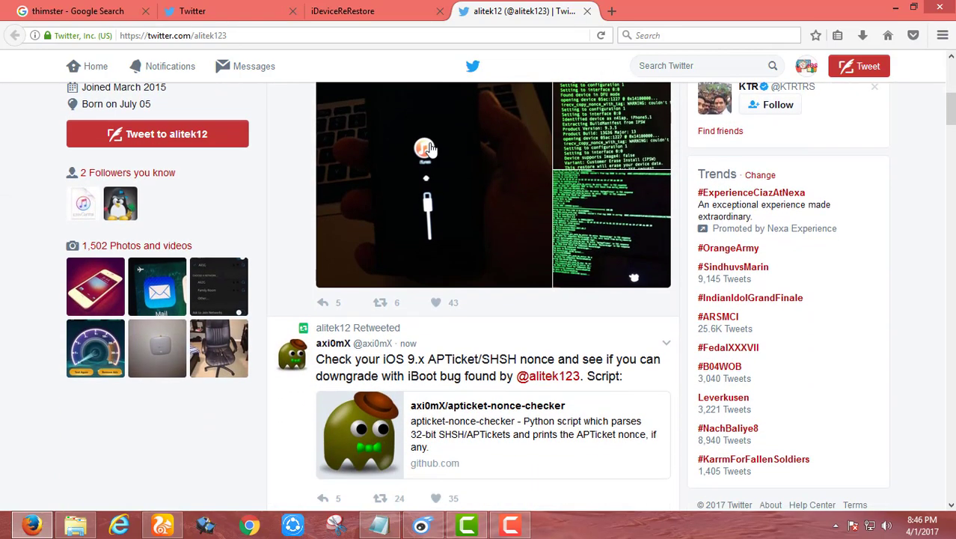
{"action": "scroll", "scroll_direction": "down", "scroll_amount": 3}
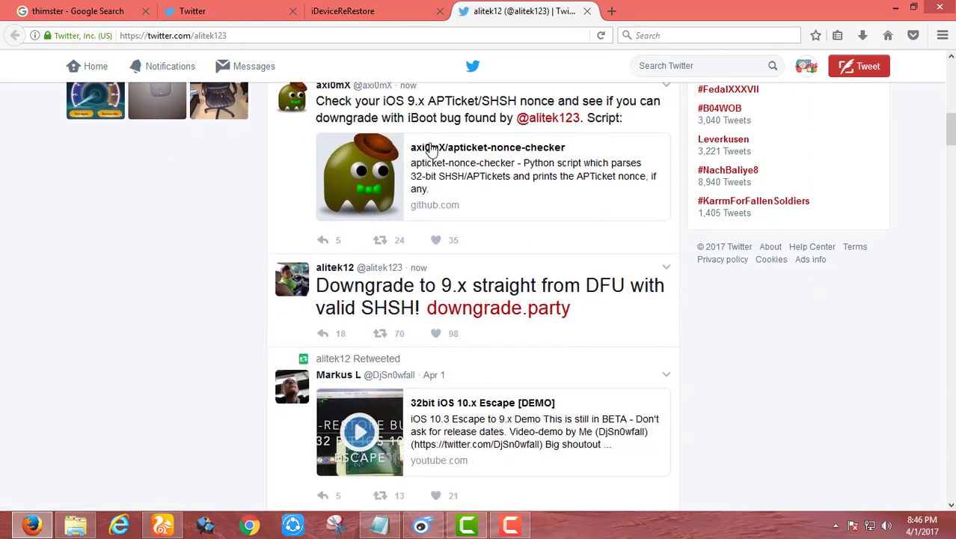
{"action": "scroll", "scroll_direction": "down", "scroll_amount": 3}
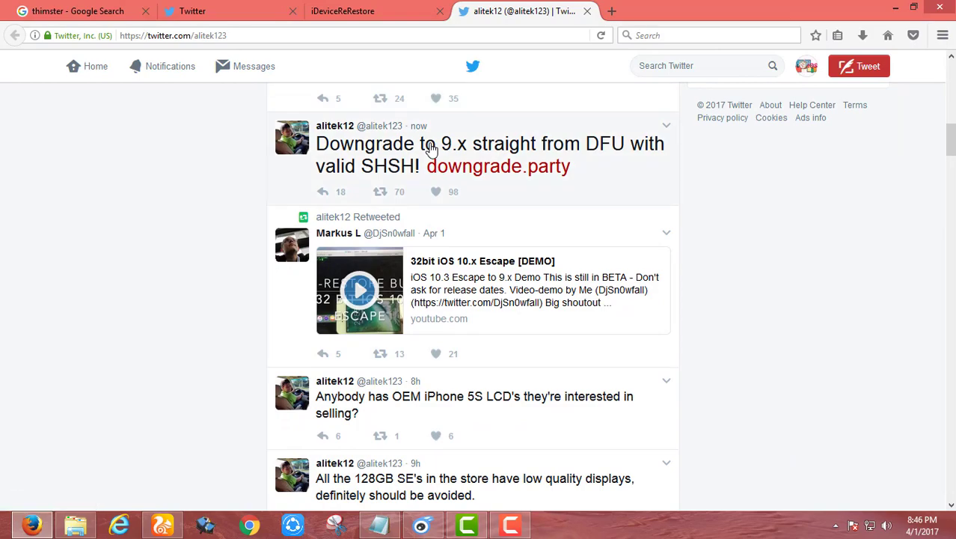
{"action": "scroll", "scroll_direction": "down", "scroll_amount": 3}
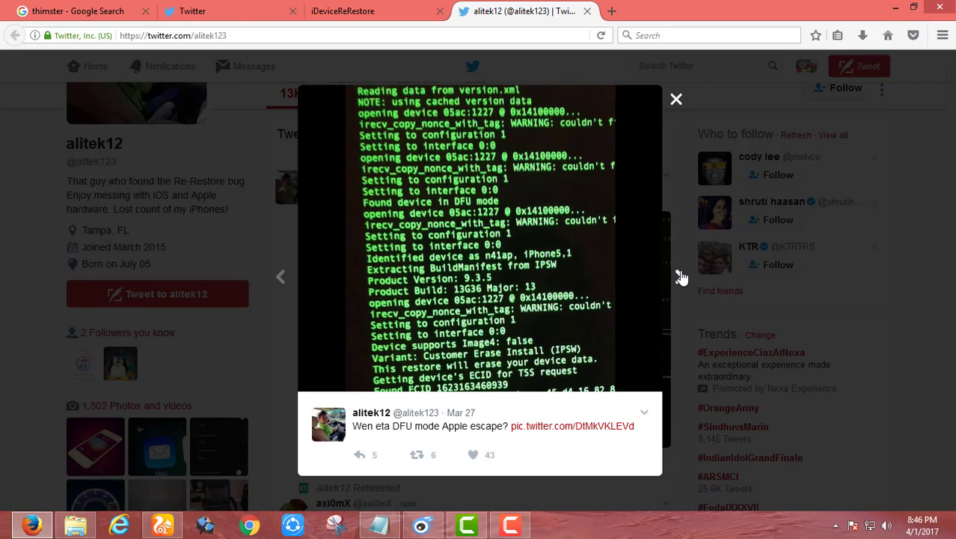
{"action": "left_click", "coordinate": [665, 277]}
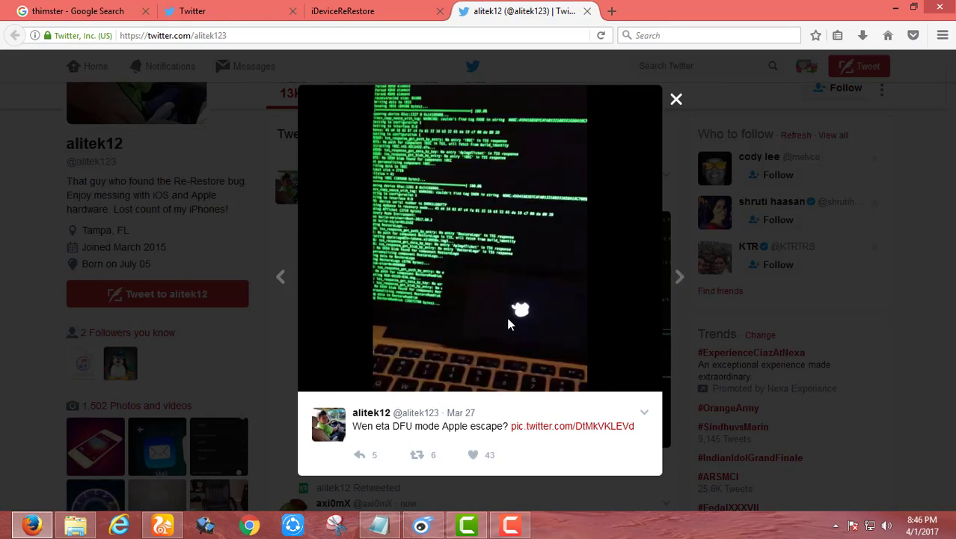
{"action": "mouse_move", "coordinate": [82, 261]}
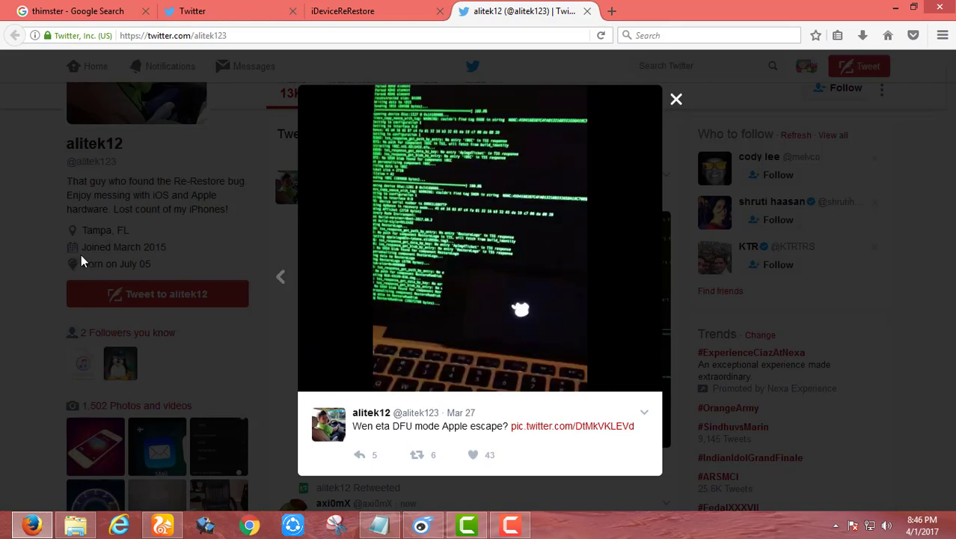
{"action": "left_click", "coordinate": [675, 98]}
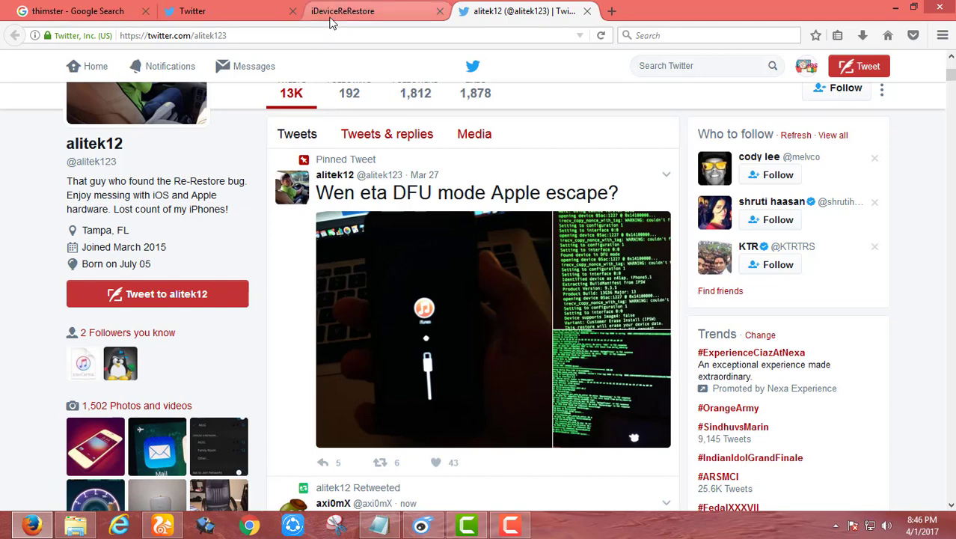
Read the iDeviceReRestore 1.0 downloads, checksums, requirements and credits on downgrade.party.
{"action": "left_click", "coordinate": [343, 10]}
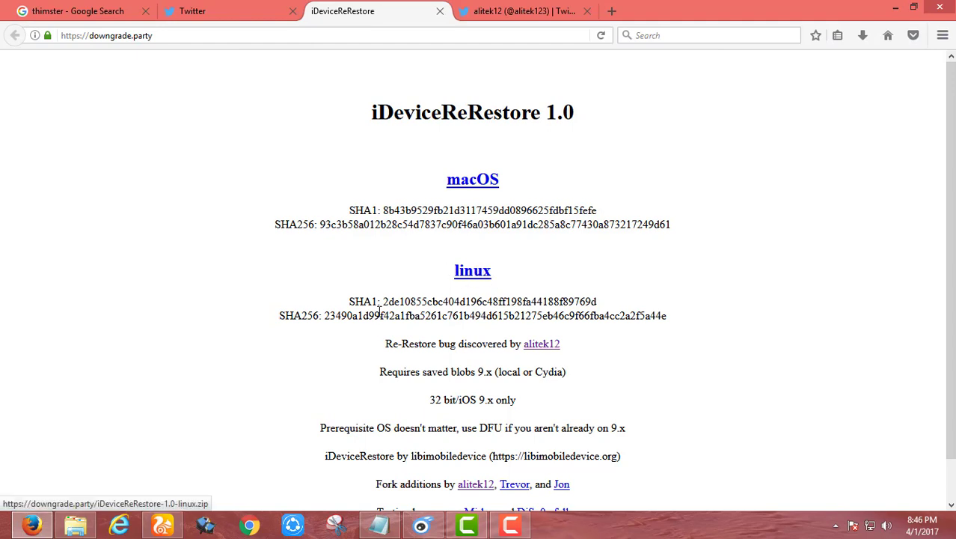
{"action": "mouse_move", "coordinate": [235, 343]}
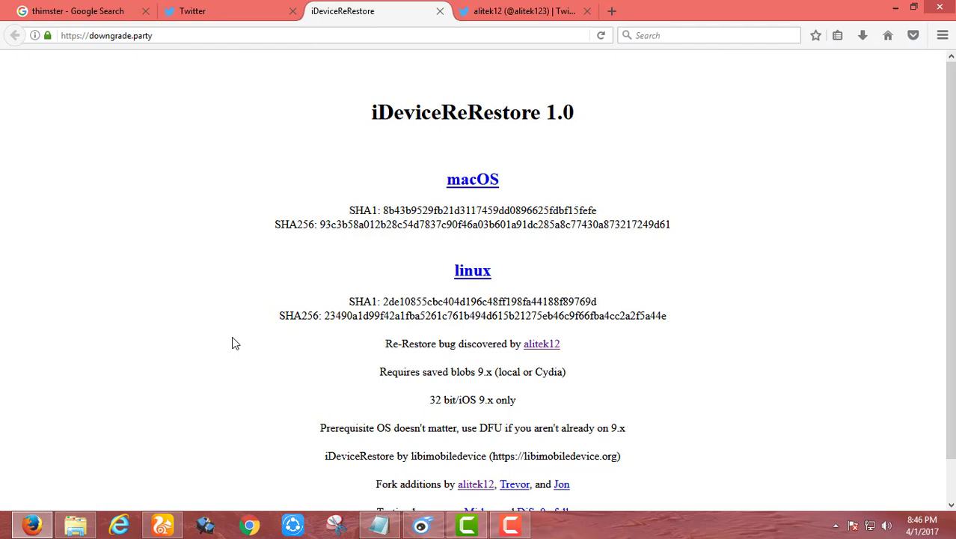
{"action": "scroll", "scroll_direction": "down", "scroll_amount": 3}
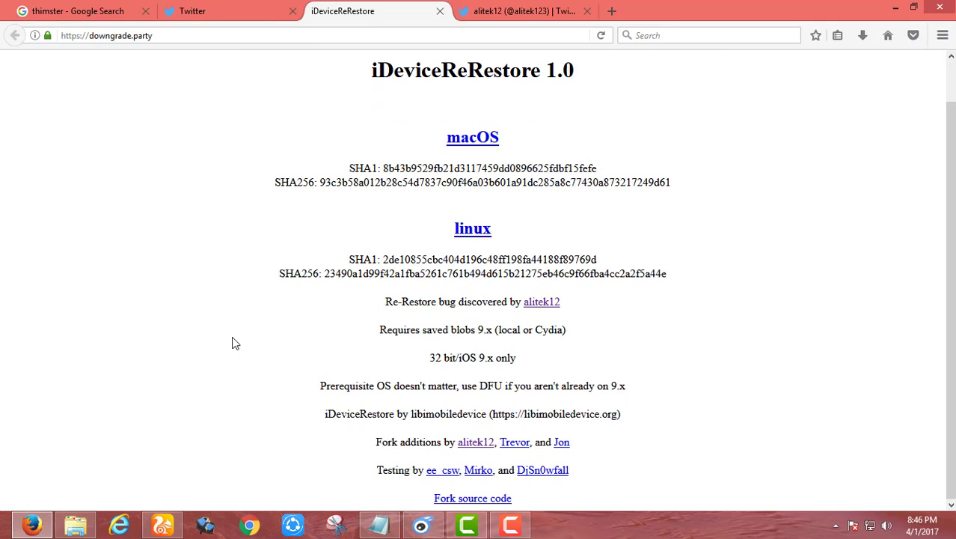